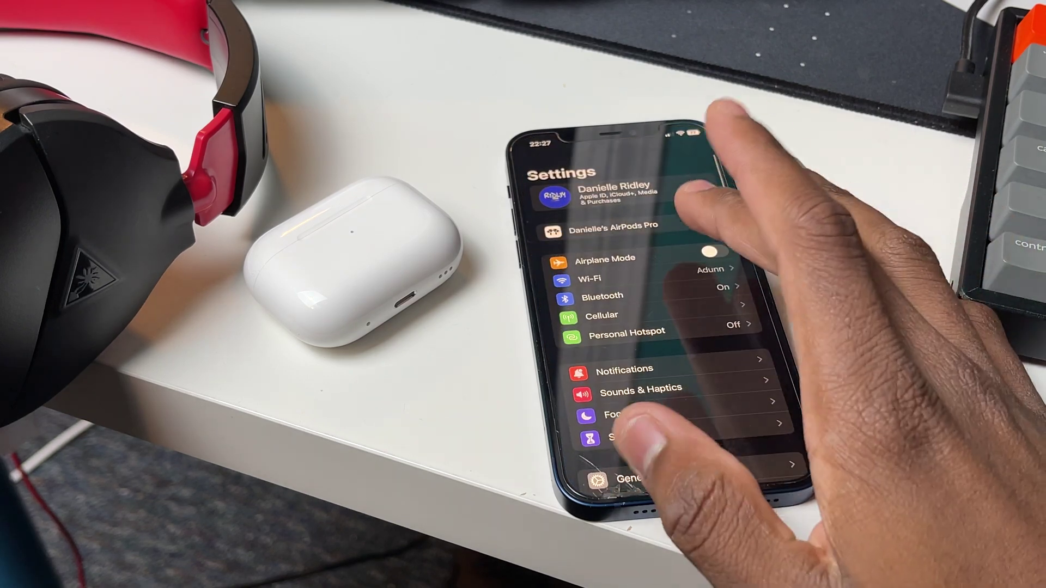
Show the connected AirPods Pro's settings page, down to case sounds, battery charging and Find My
left_click(612, 229)
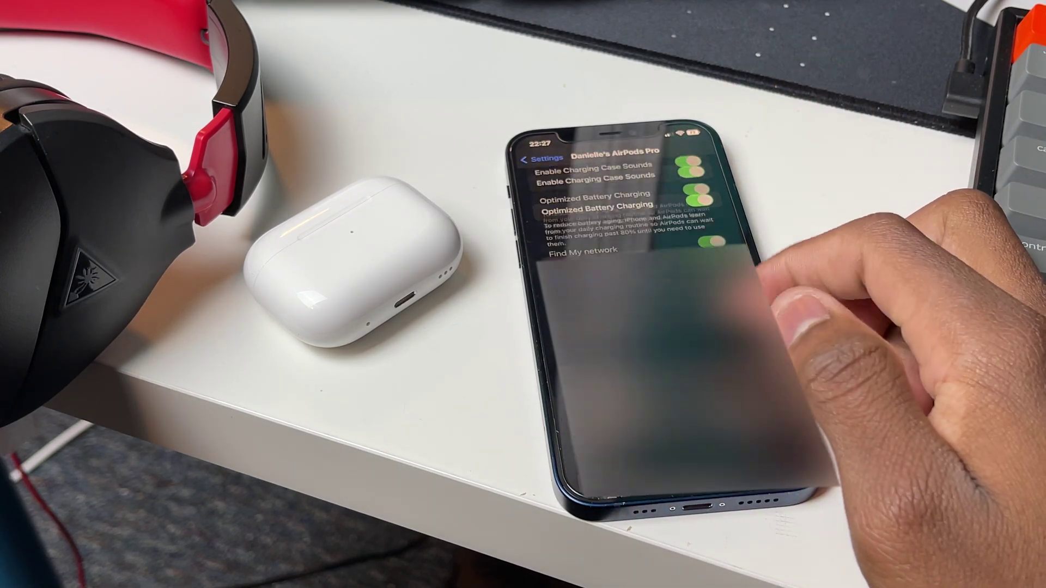
scroll("down", 3)
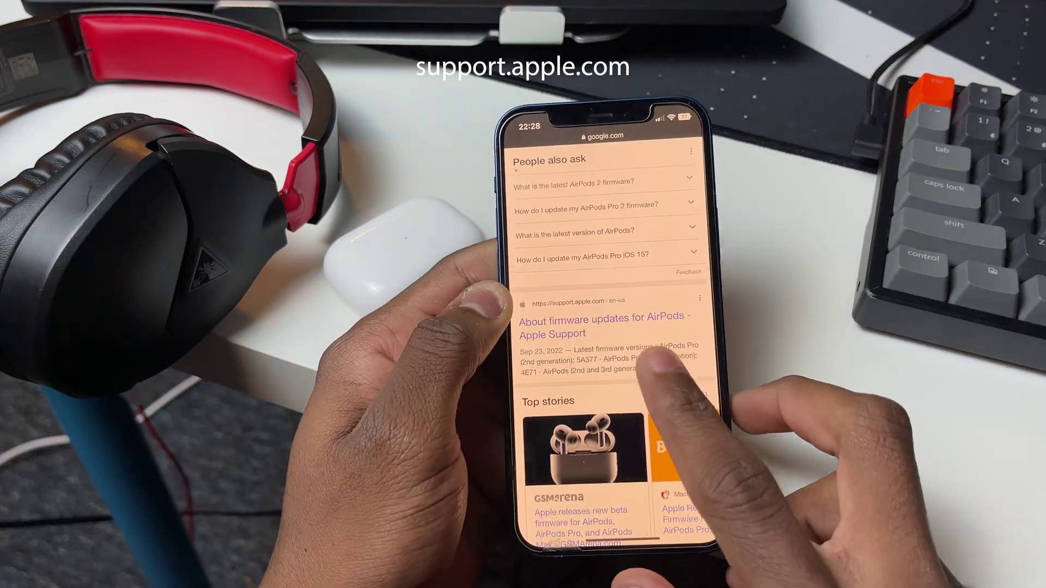
From Google results, load Apple Support's 'About firmware updates for AirPods' article
left_click(605, 325)
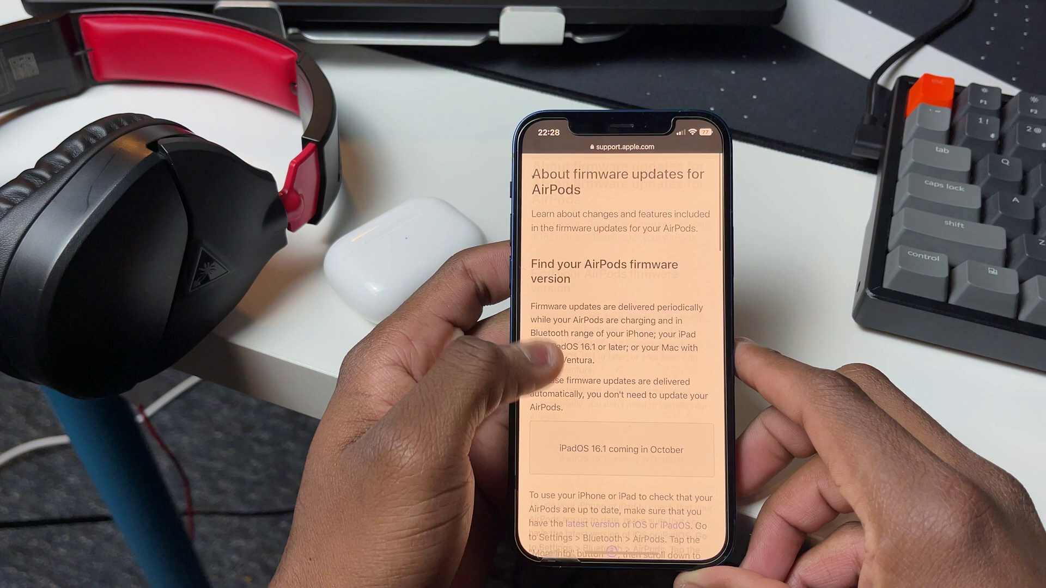